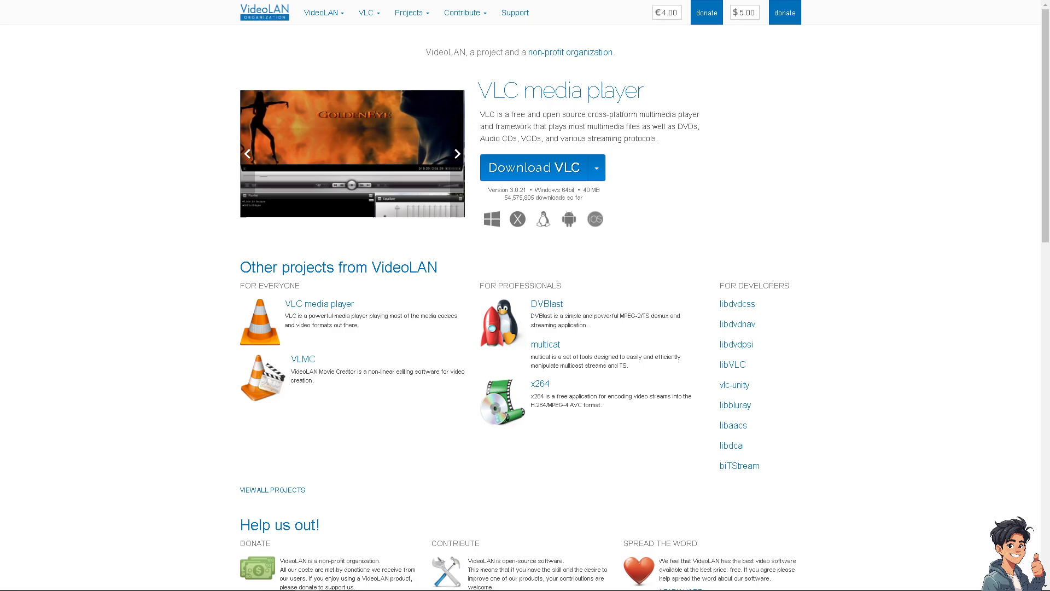
Start the tutorial recording playing in the VLC window.
left_click(457, 153)
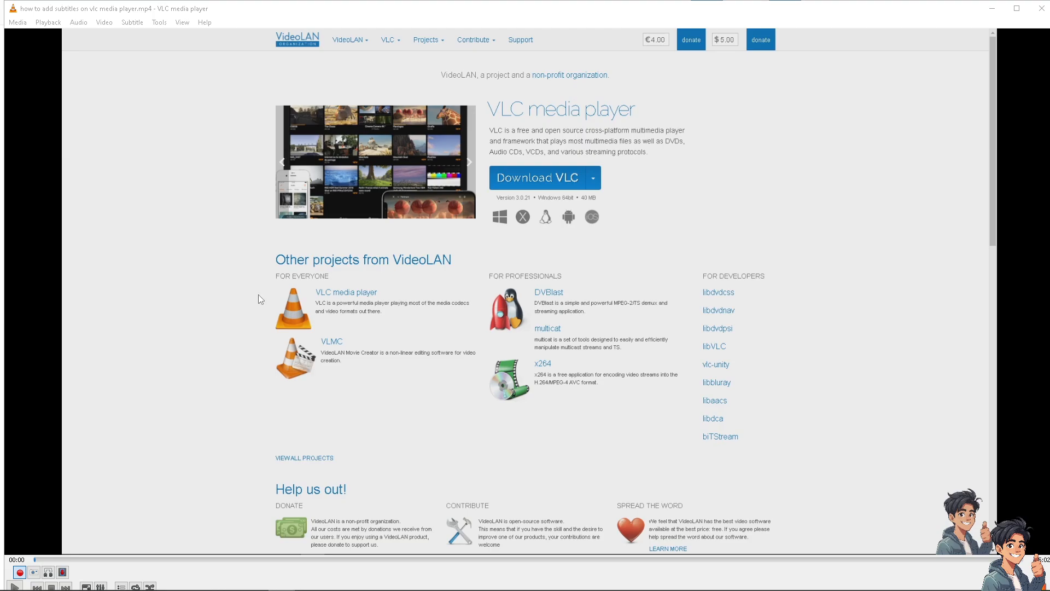
mouse_move(201, 265)
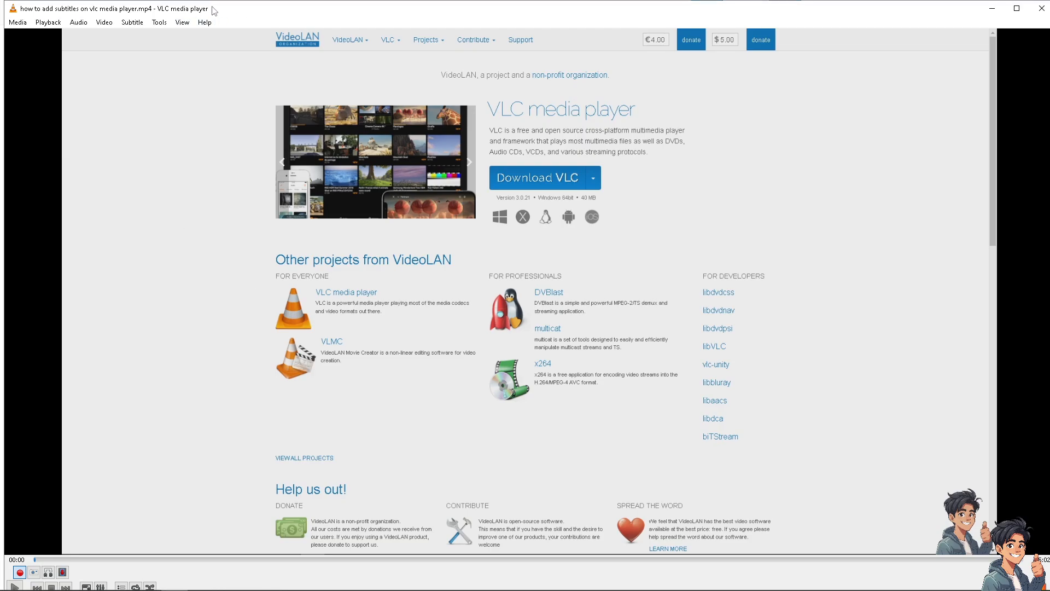
mouse_move(101, 45)
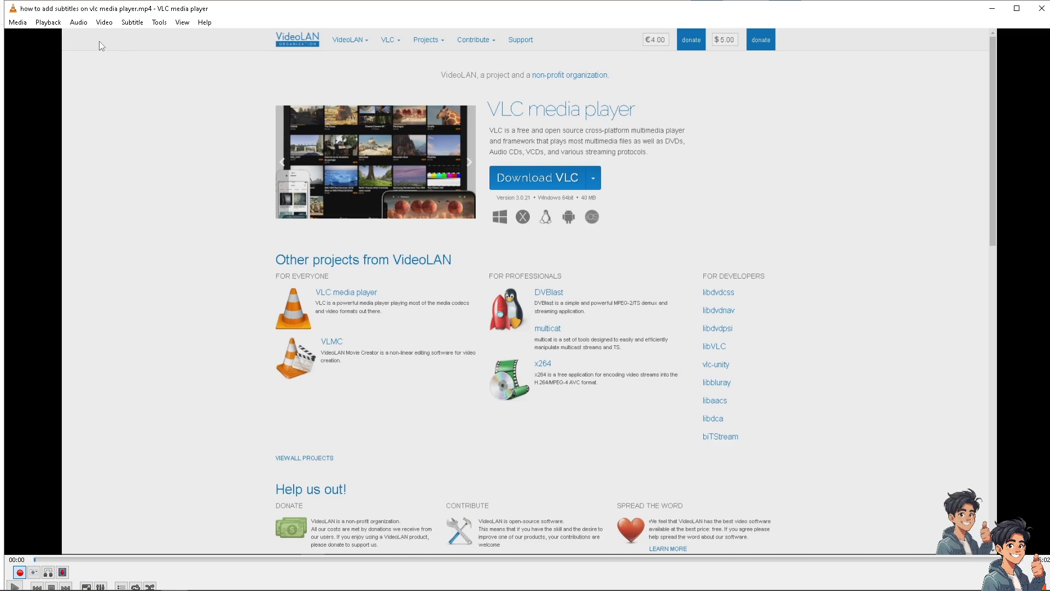
mouse_move(171, 112)
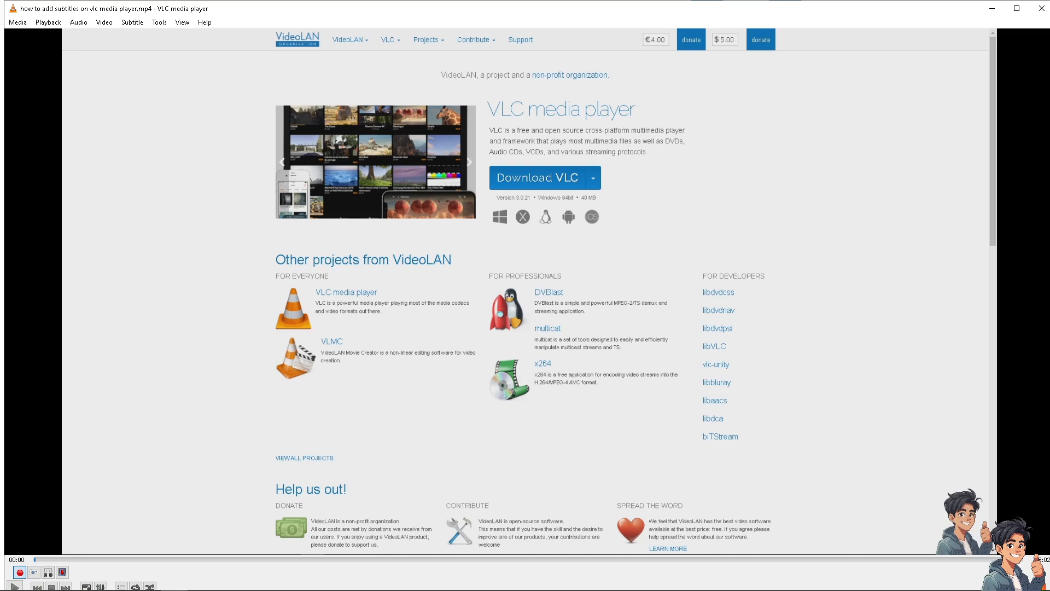
mouse_move(127, 122)
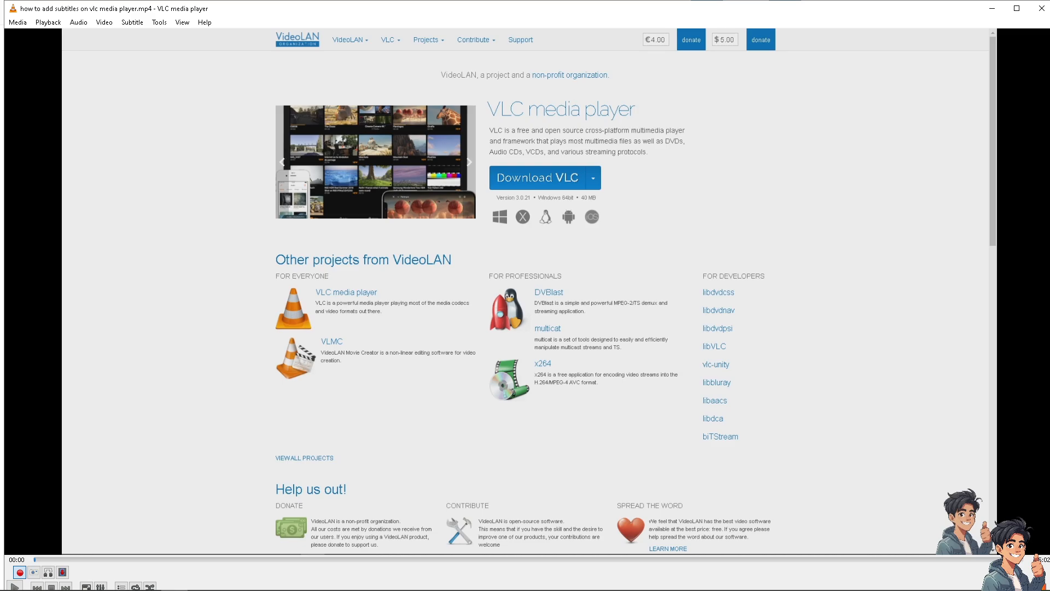
mouse_move(186, 109)
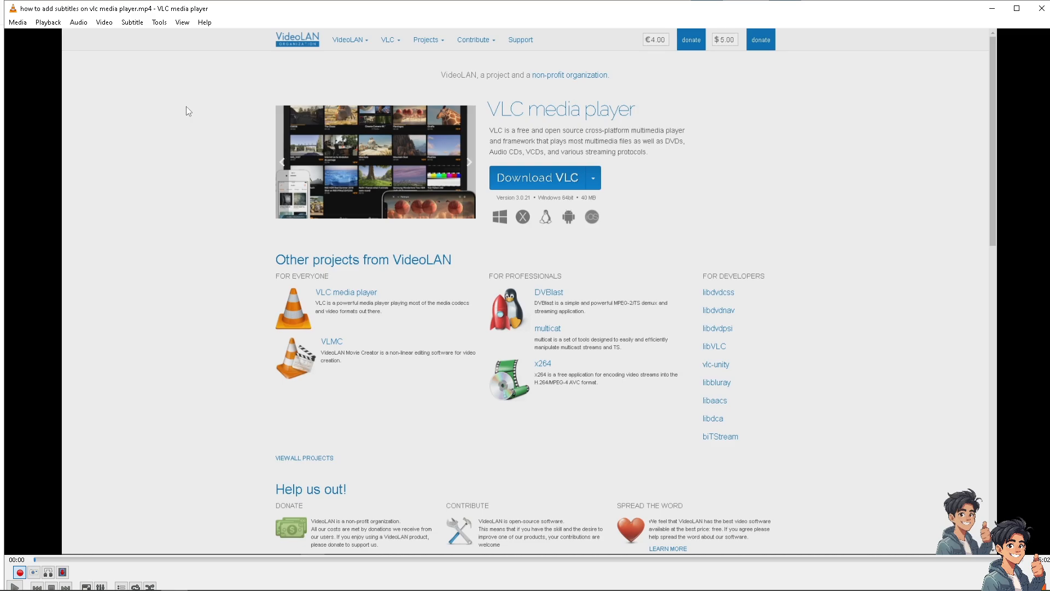
mouse_move(184, 24)
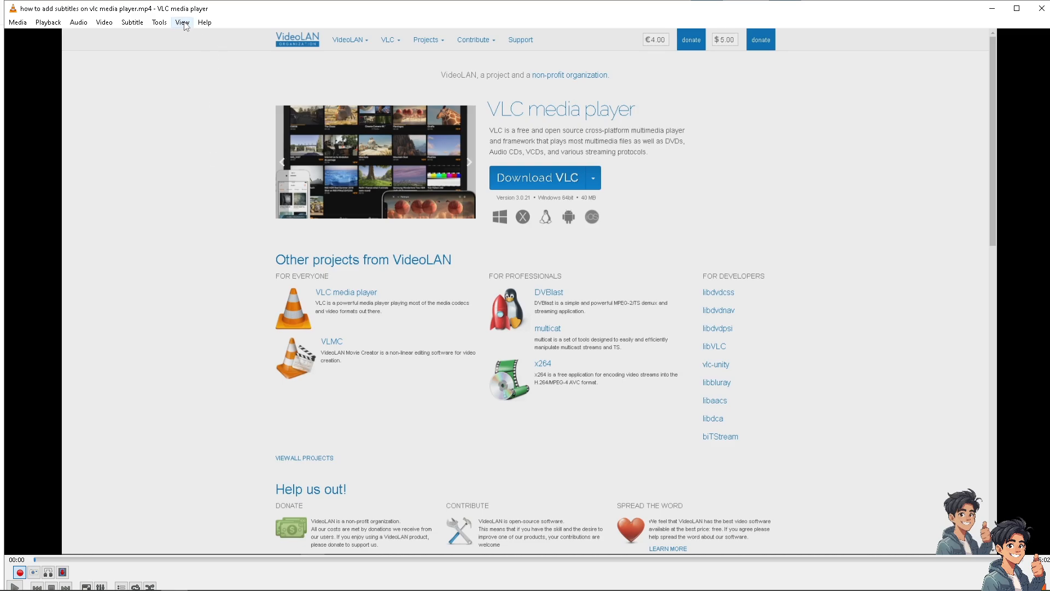
Bring up the View menu to reach the Advanced Controls option.
left_click(181, 22)
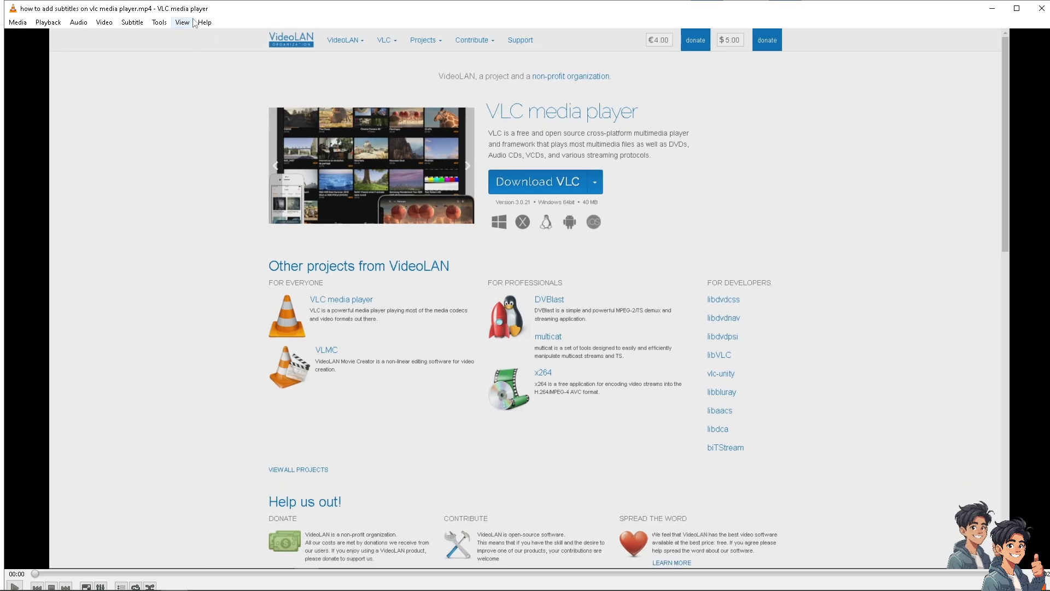
left_click(183, 22)
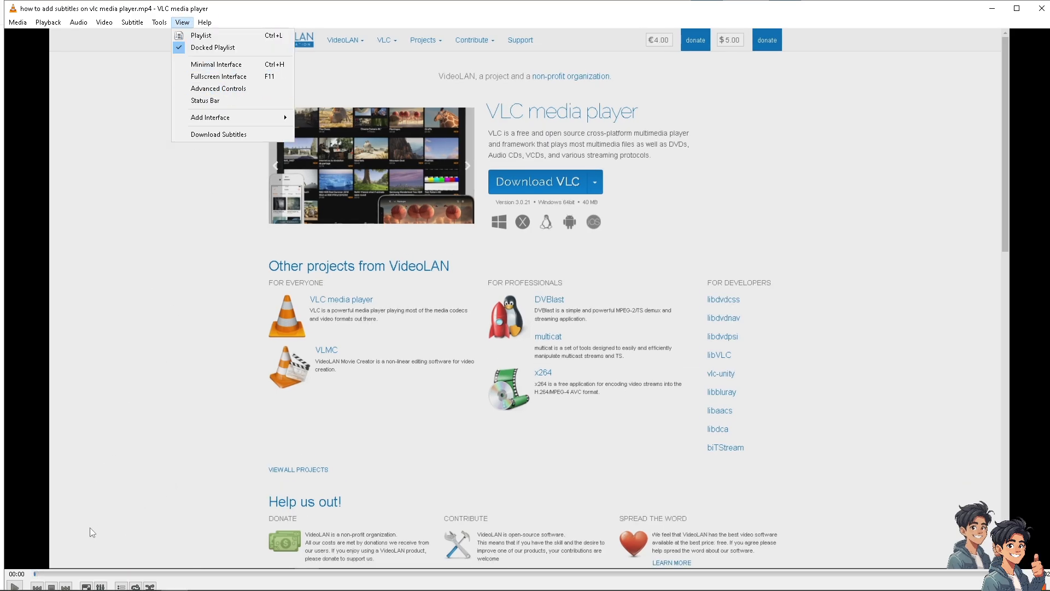
mouse_move(216, 92)
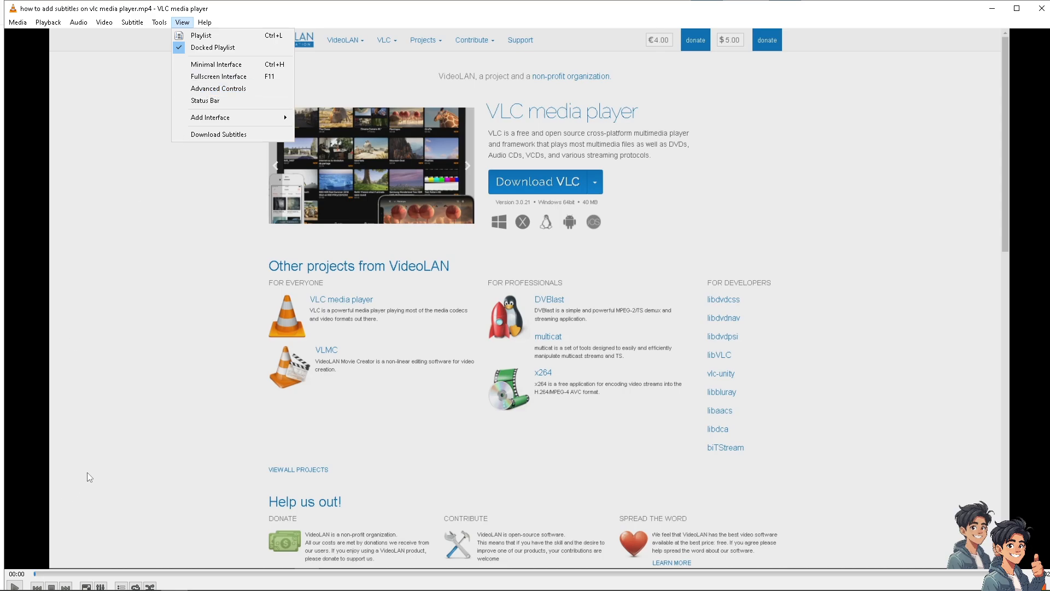
mouse_move(225, 125)
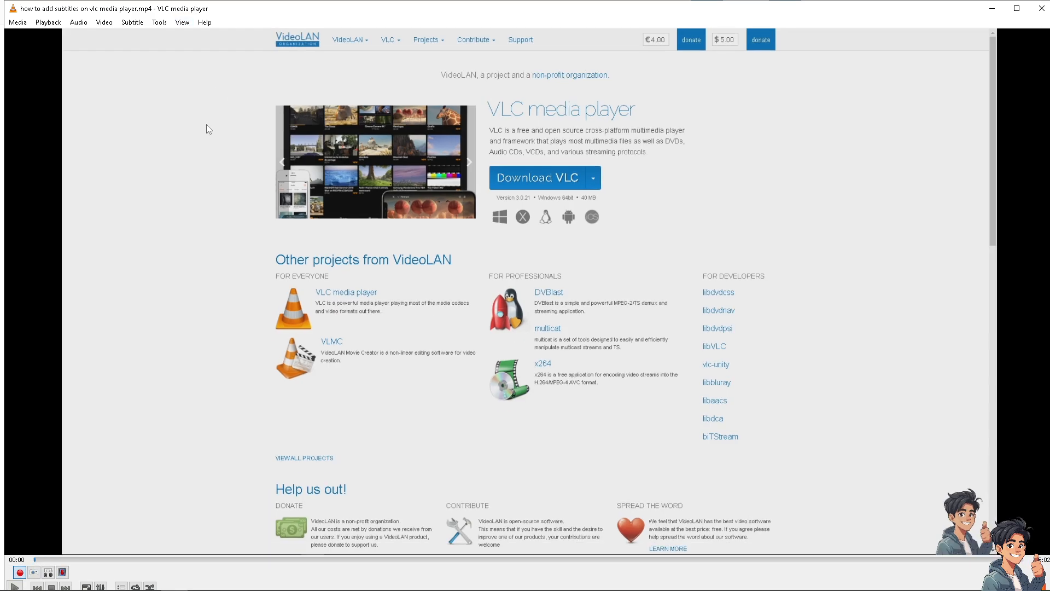
mouse_move(71, 571)
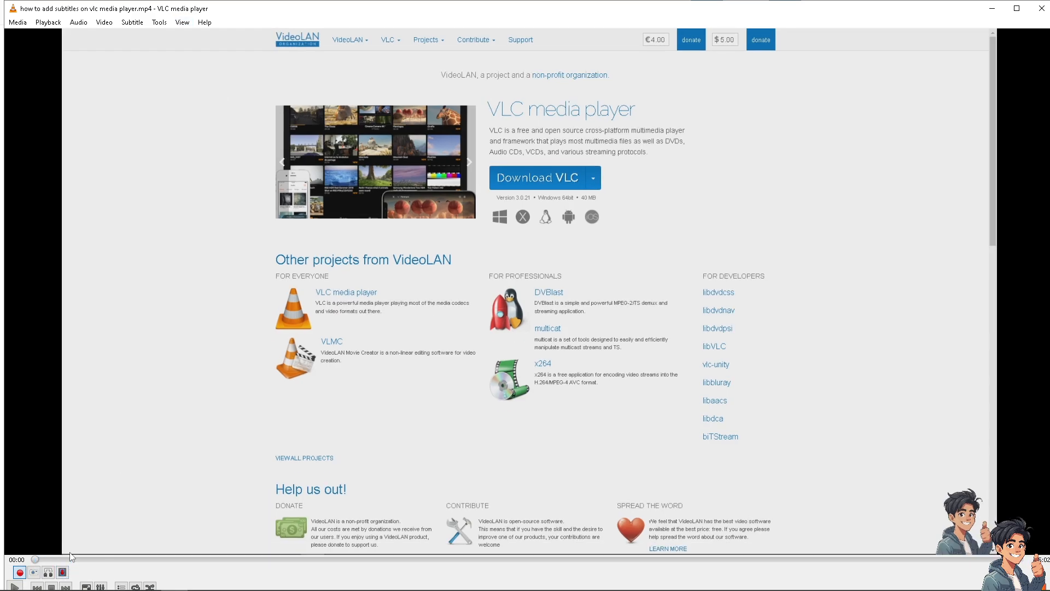
mouse_move(106, 498)
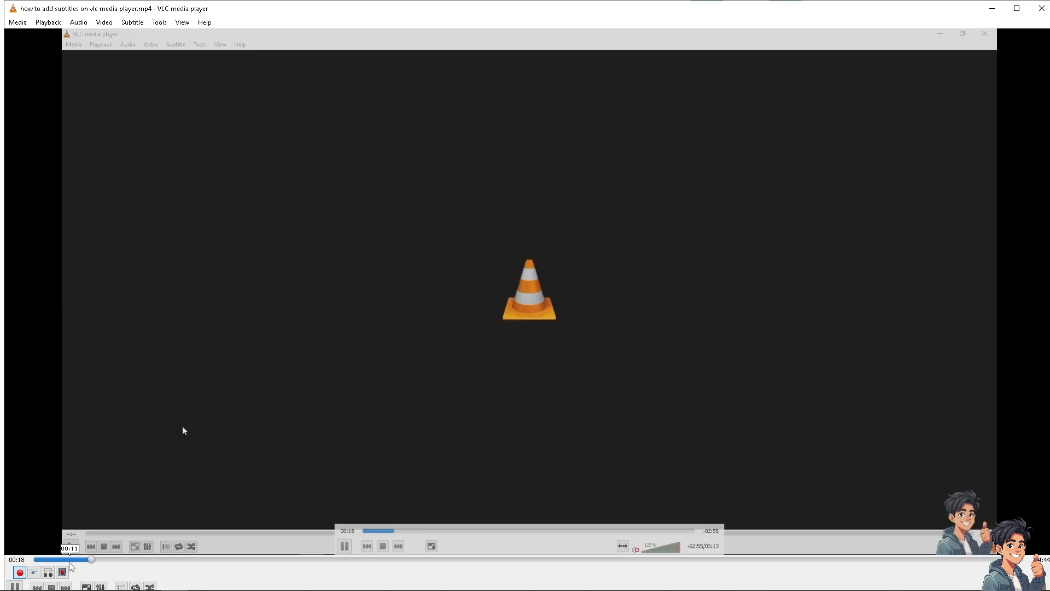
Use Record to capture the playing segment up to about 00:48.
left_click(72, 44)
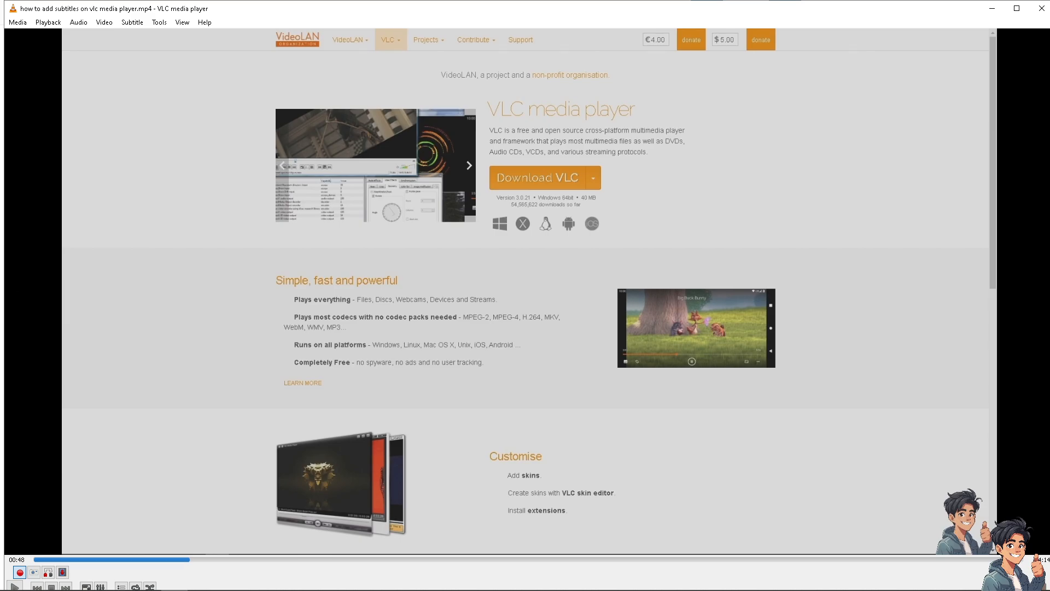
Reach Simple Preferences from the Tools menu, close it, and reopen it.
left_click(160, 22)
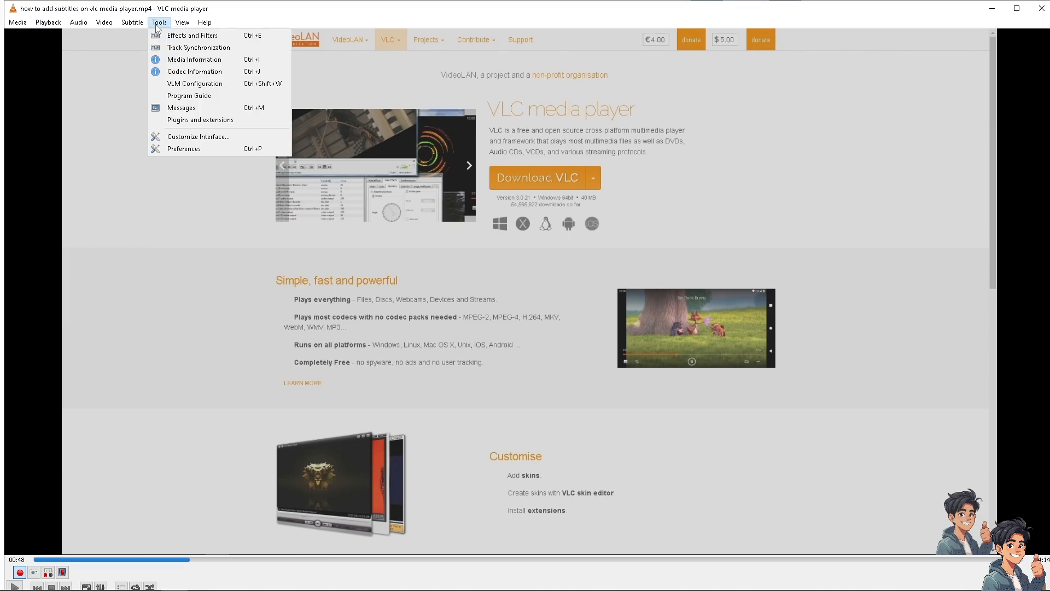
mouse_move(204, 152)
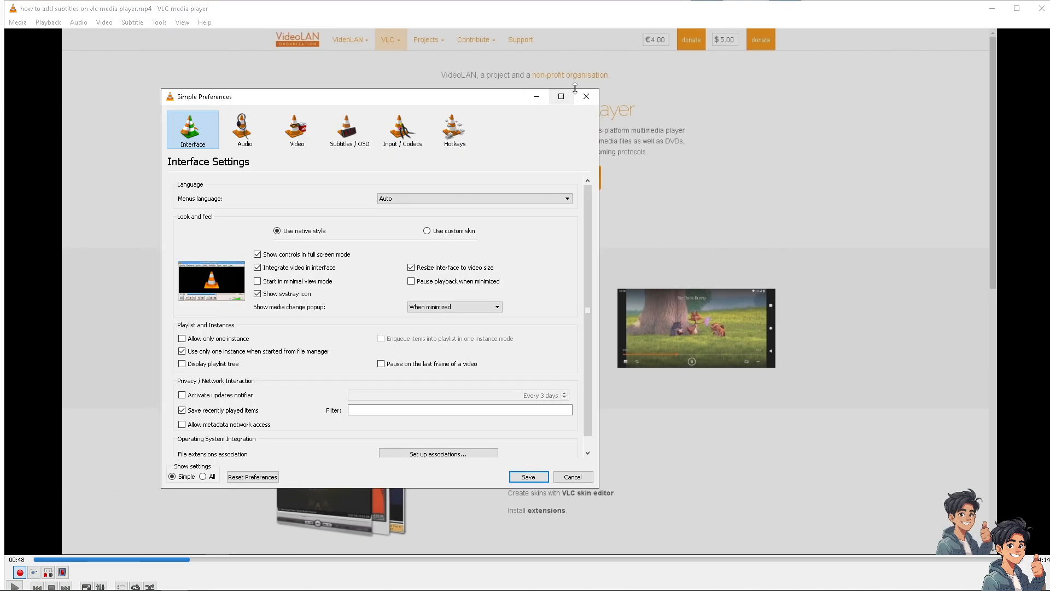
left_click(573, 477)
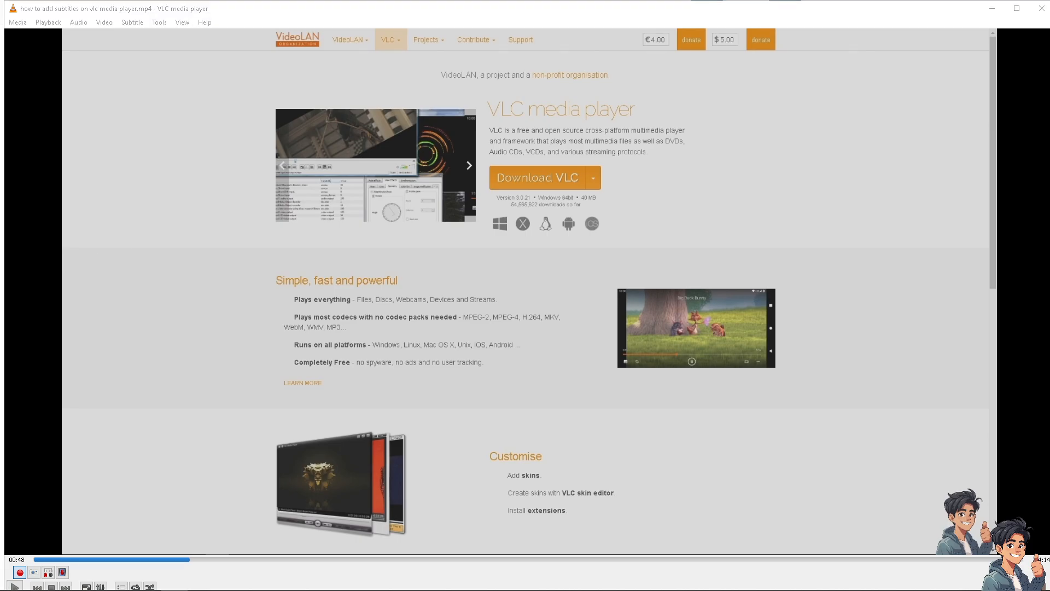
left_click(158, 22)
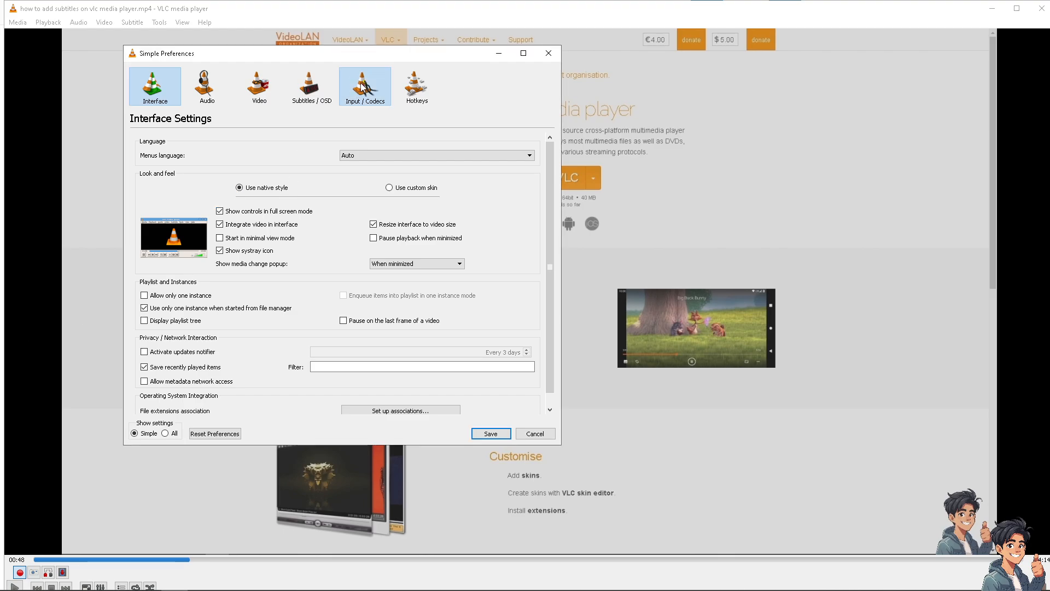
Show the Input / Codecs settings with the Record directory or filename field.
left_click(365, 86)
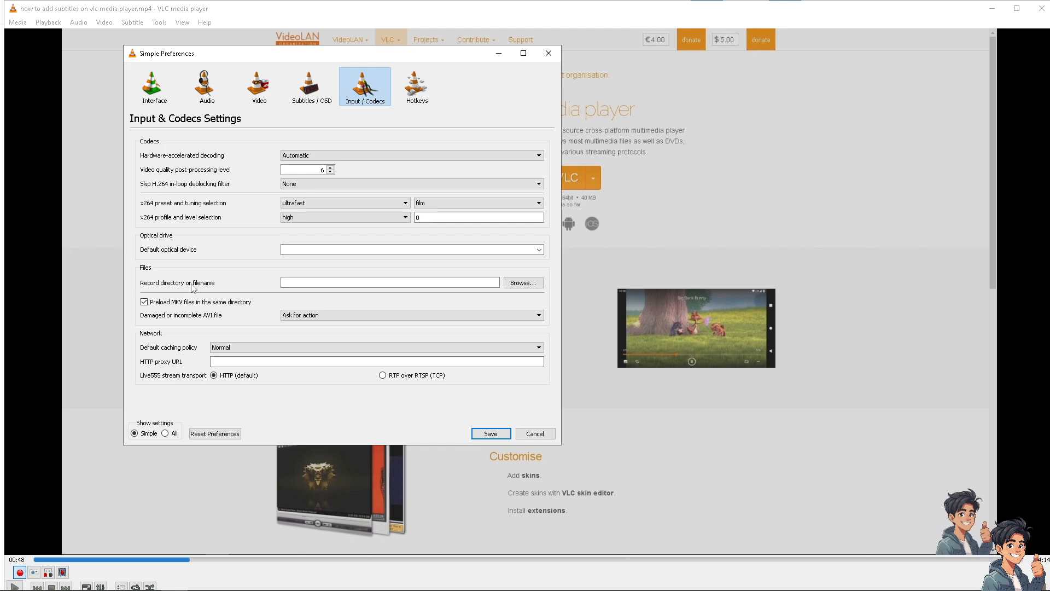
mouse_move(210, 287)
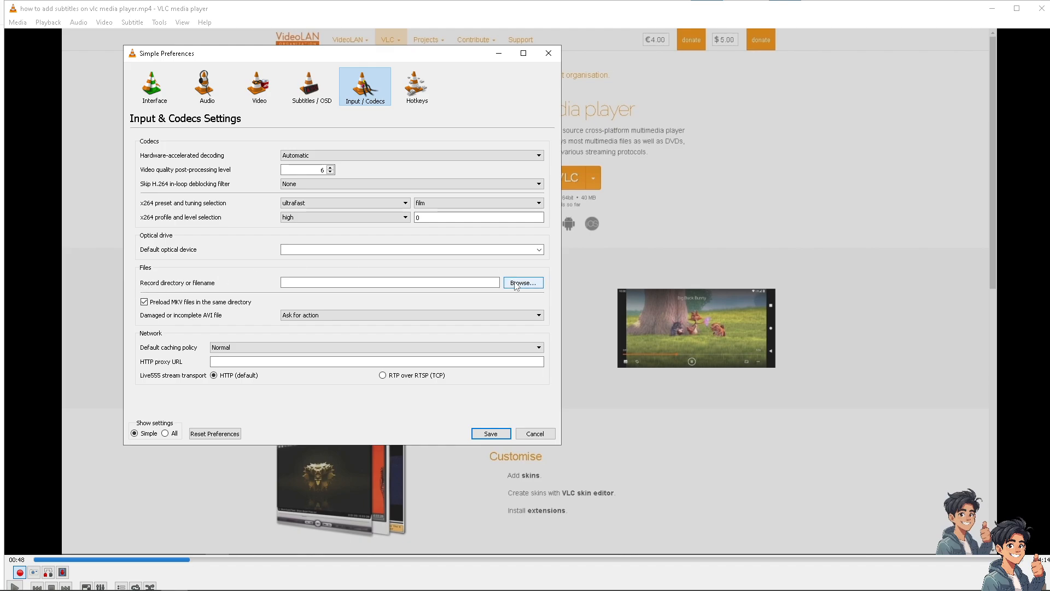
mouse_move(516, 302)
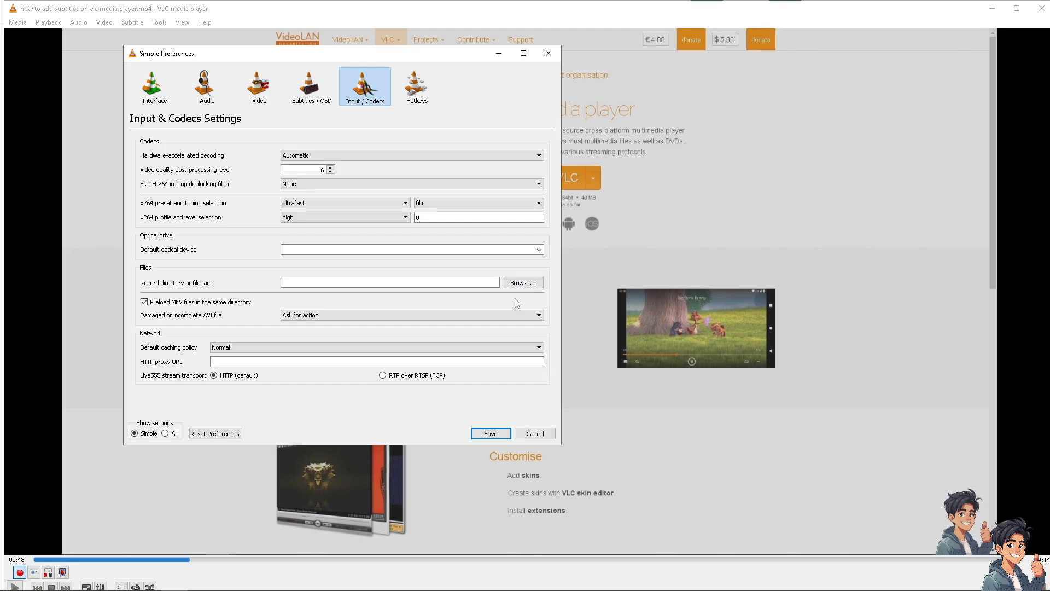
mouse_move(518, 296)
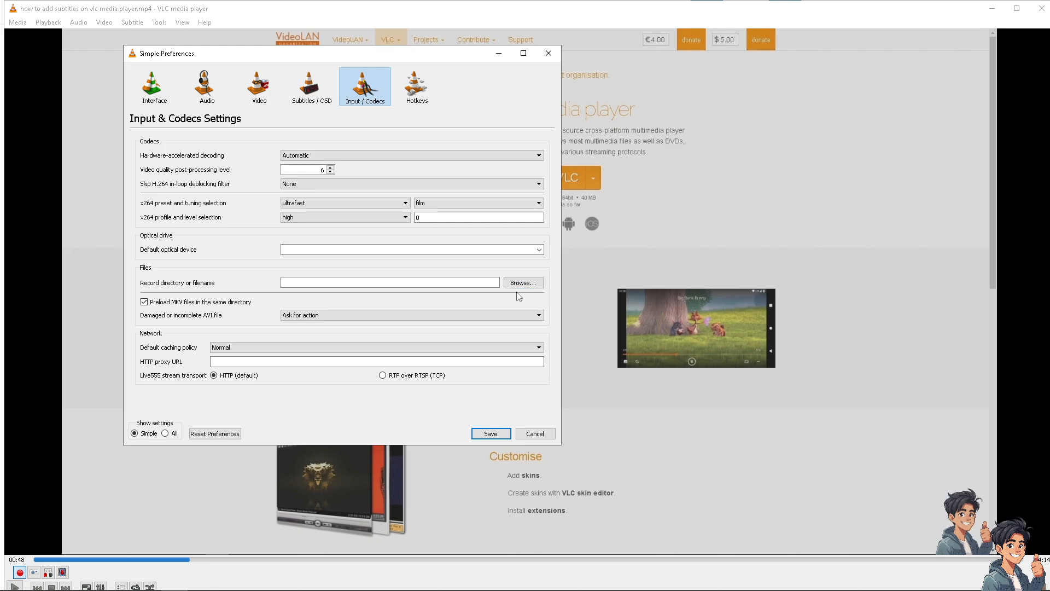
mouse_move(473, 378)
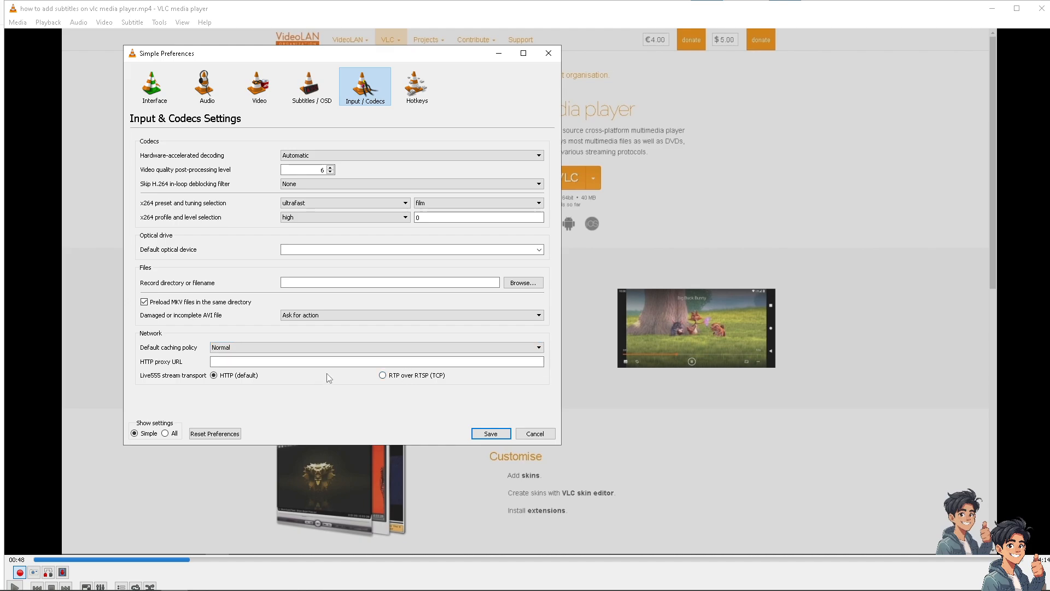
mouse_move(344, 405)
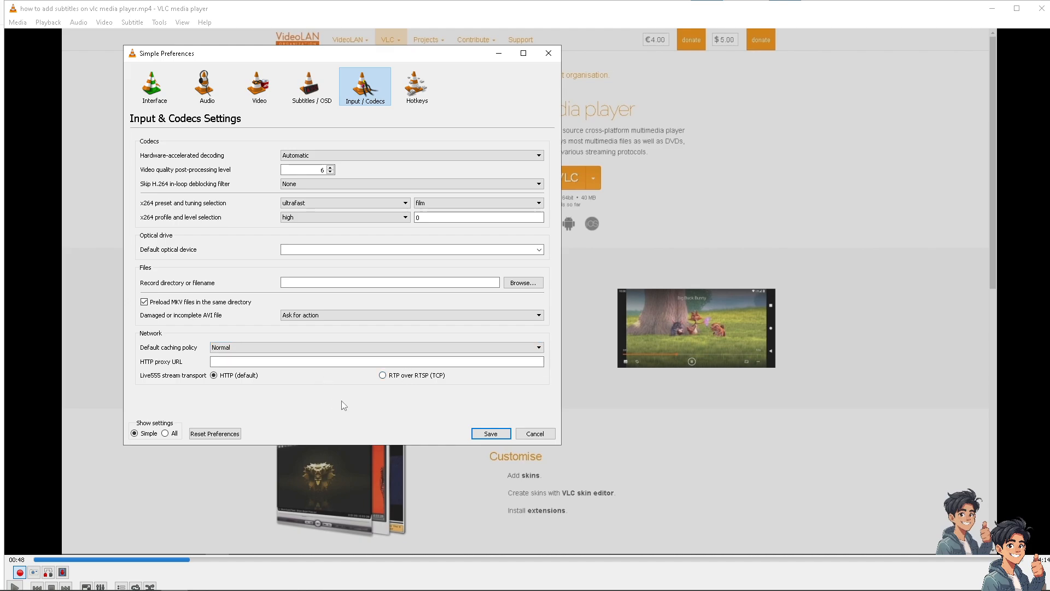